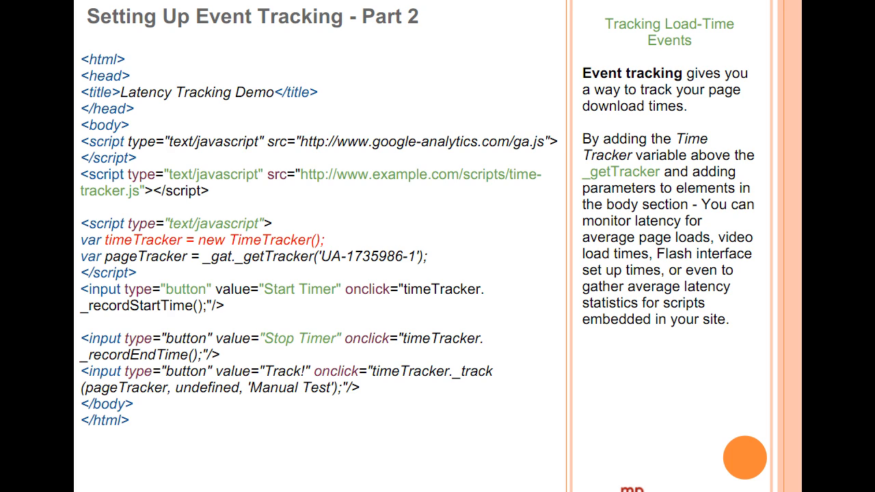
Draw a red pen underline beneath the 'var timeTracker = new TimeTracker();' code line
drag(424, 240, 493, 237)
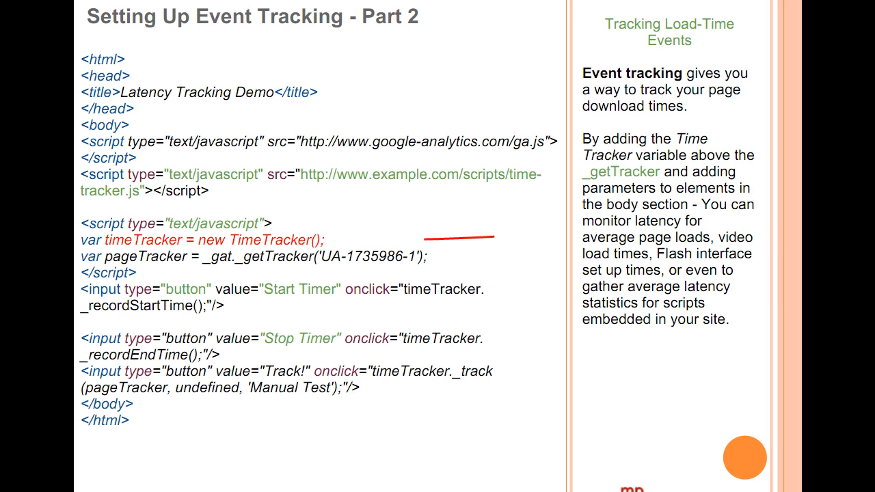